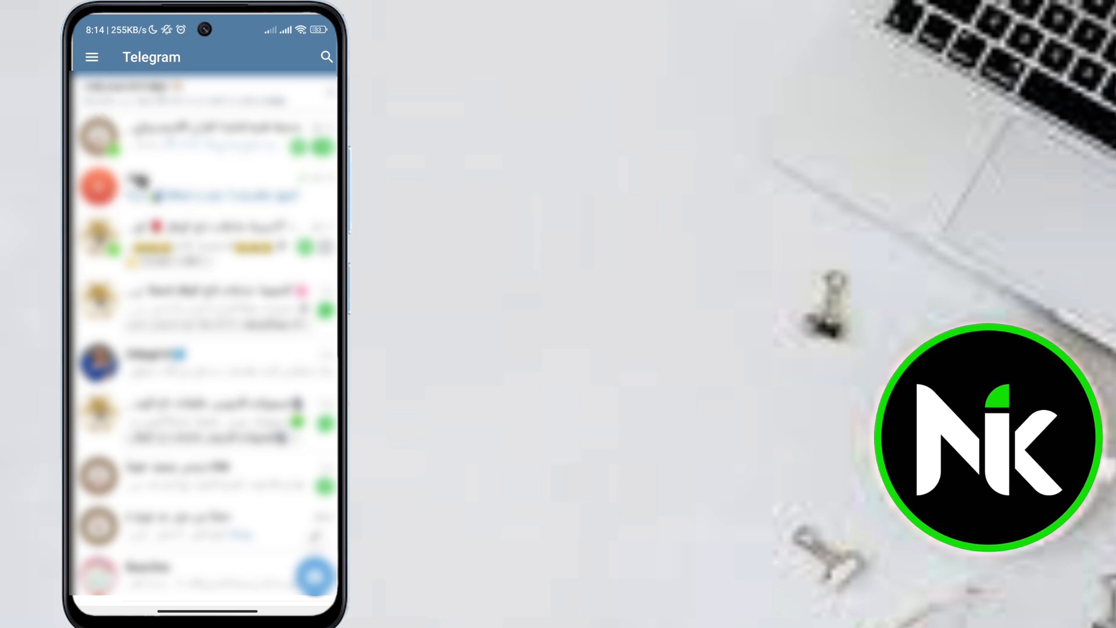
Open the two-member group chat containing the favourite-app poll
{"action": "left_click", "coordinate": [207, 363]}
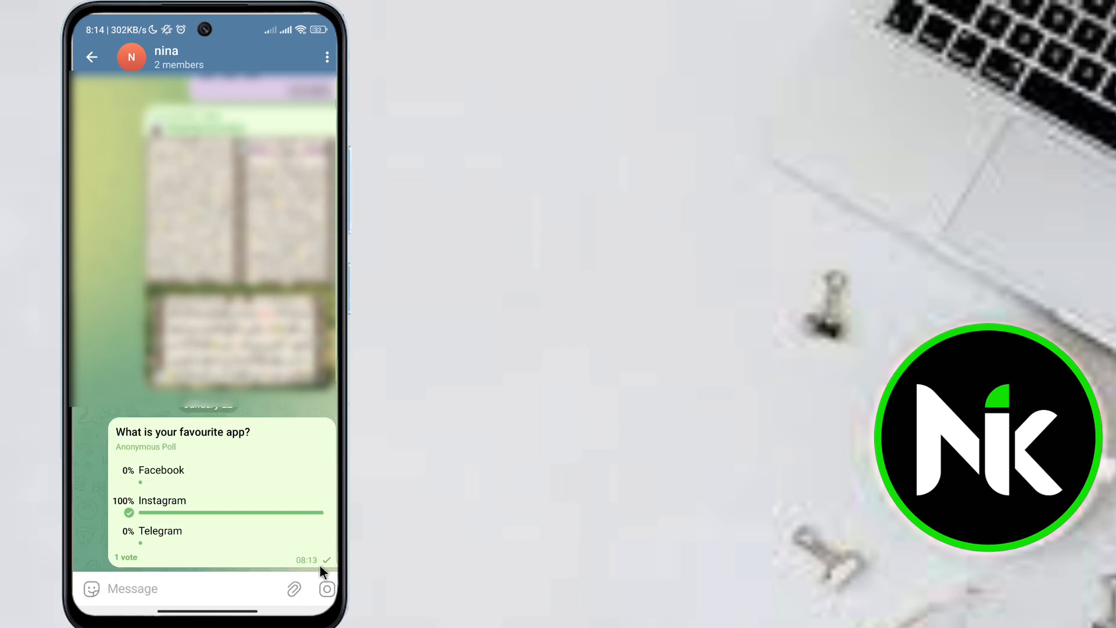
{"action": "mouse_move", "coordinate": [259, 502]}
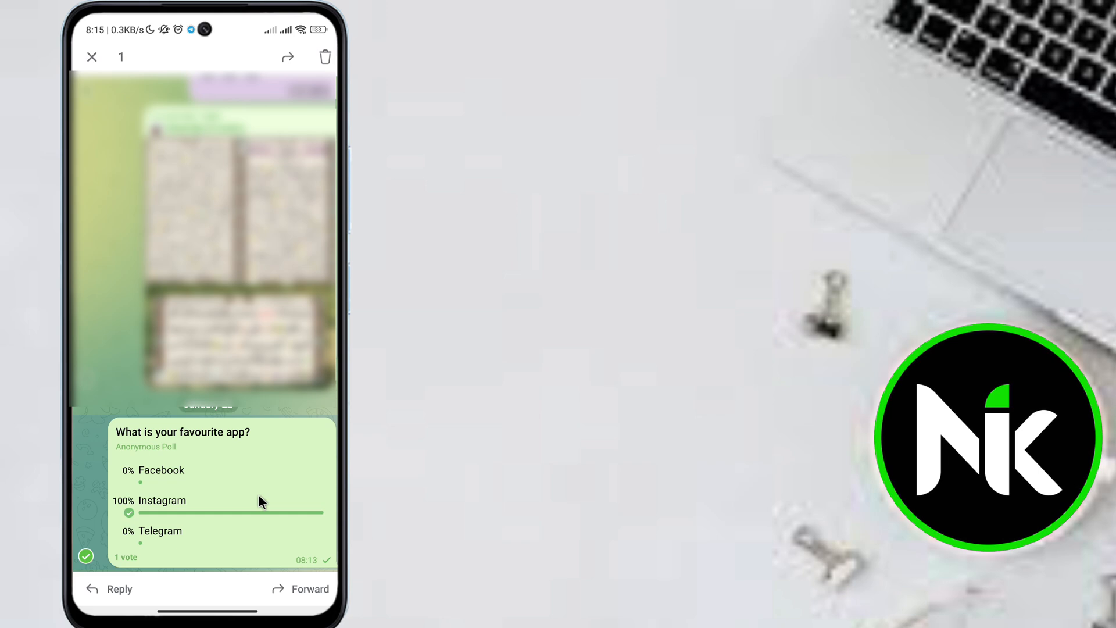
{"action": "mouse_move", "coordinate": [277, 610]}
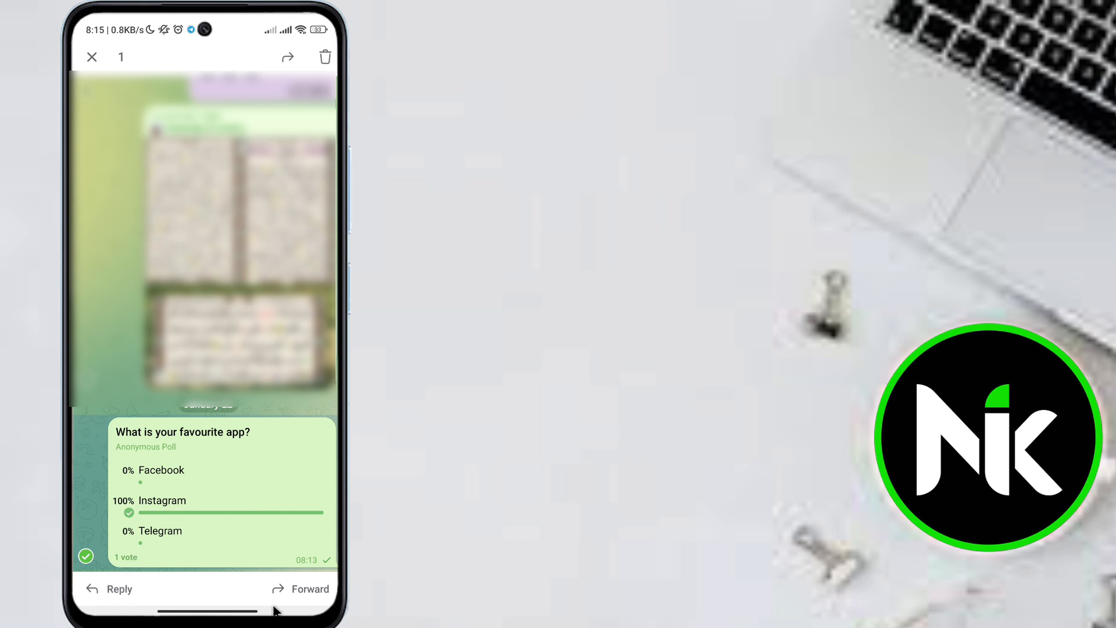
{"action": "mouse_move", "coordinate": [277, 610]}
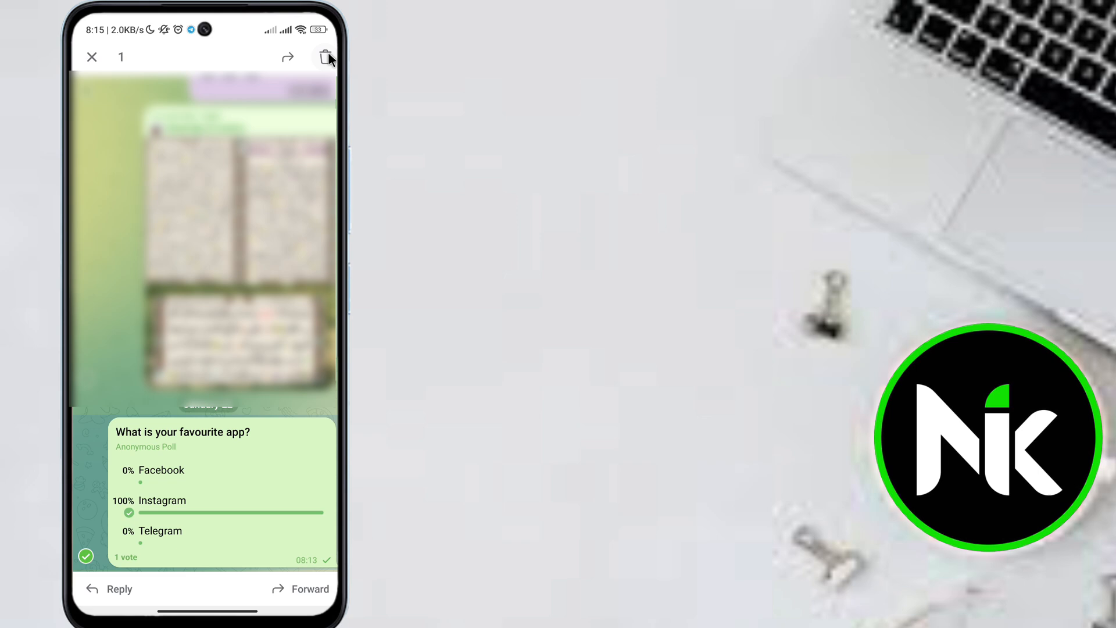
Select the 'What is your favourite app?' poll message in the chat
{"action": "left_click", "coordinate": [92, 56]}
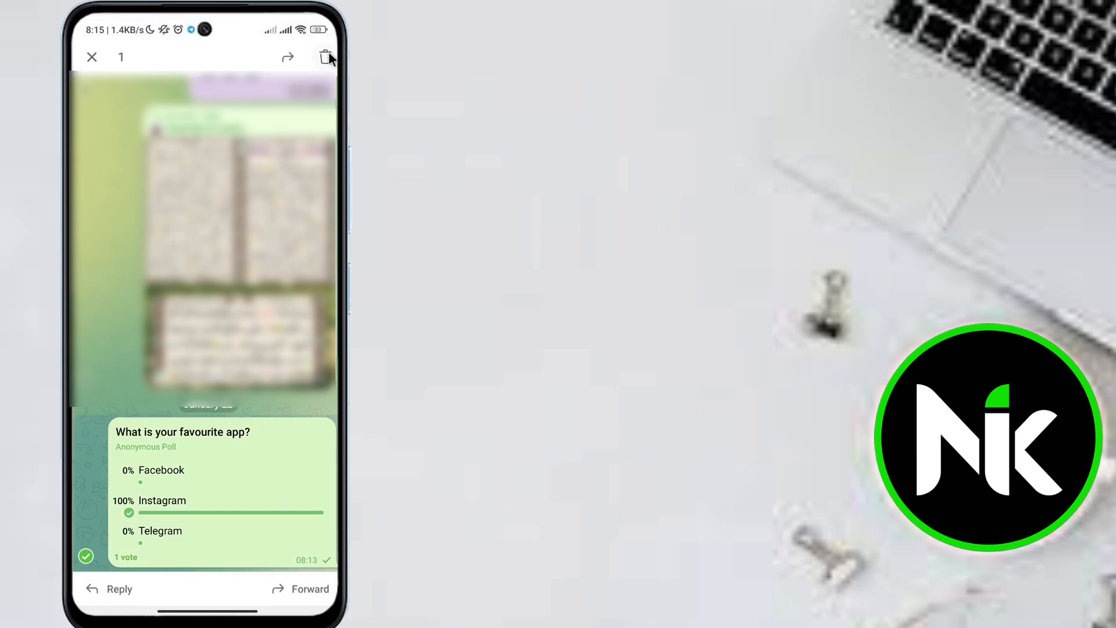
Delete the selected poll with 'Delete for all members' ticked
{"action": "left_click", "coordinate": [325, 57]}
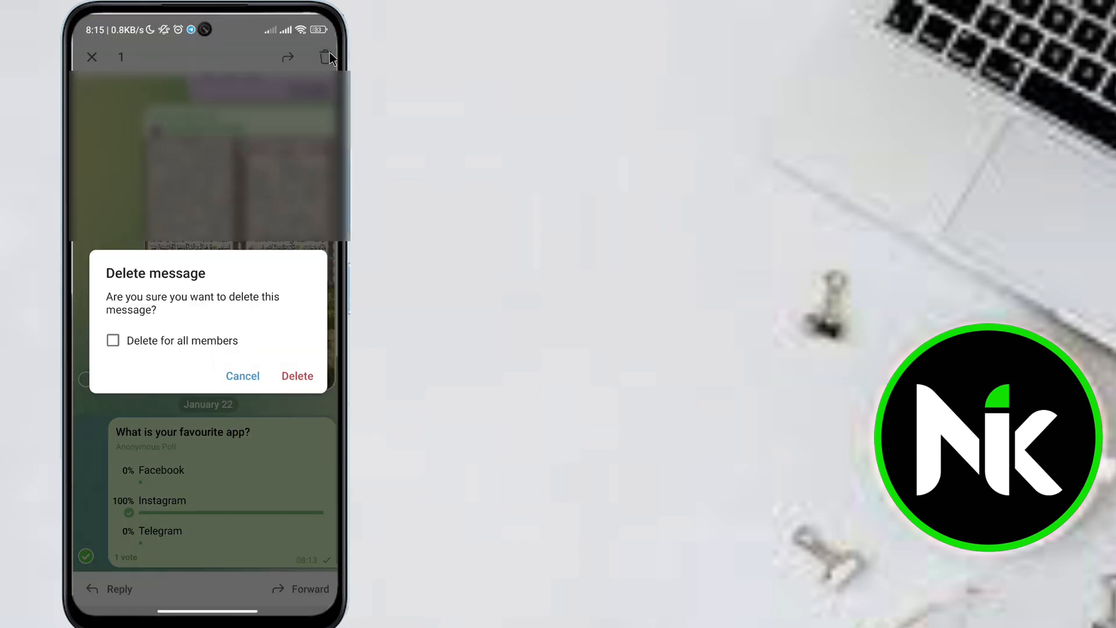
{"action": "left_click", "coordinate": [113, 340]}
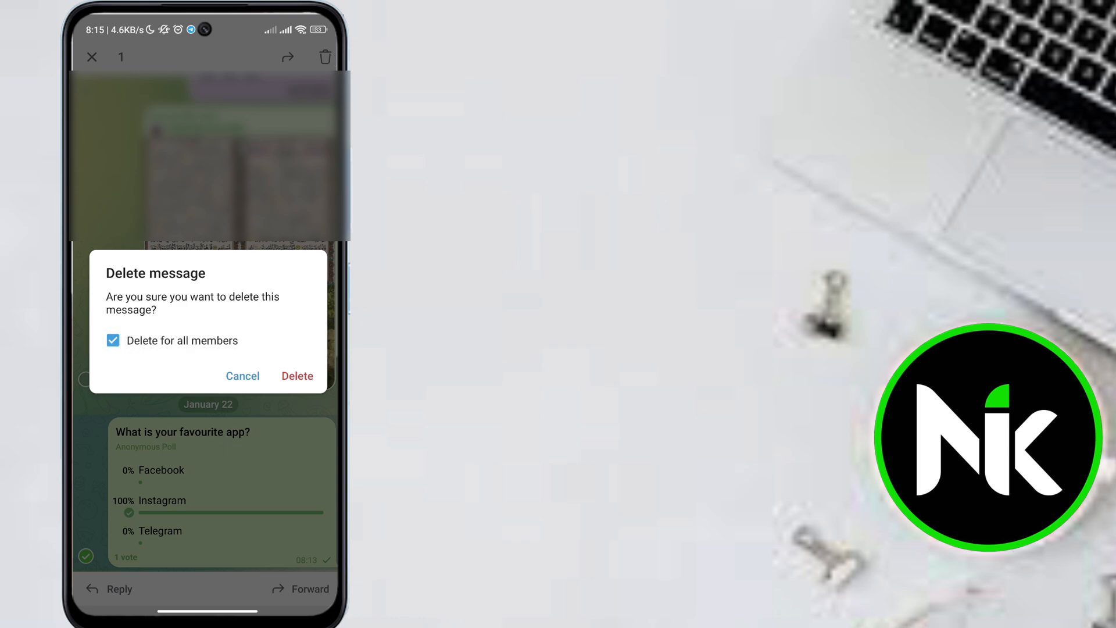
{"action": "mouse_move", "coordinate": [296, 376]}
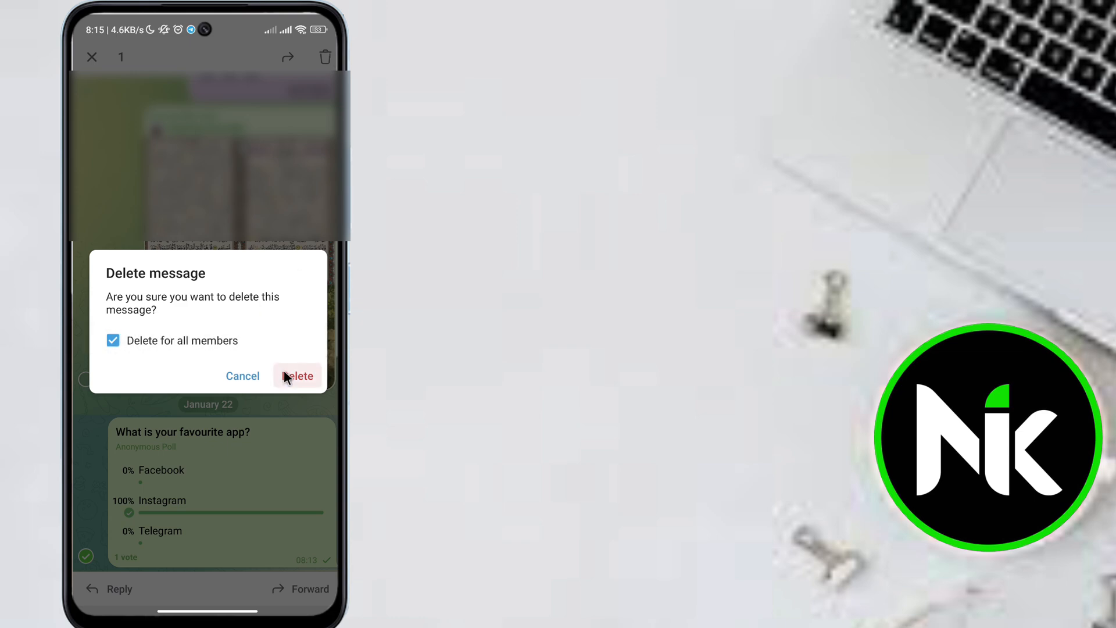
{"action": "left_click", "coordinate": [298, 375]}
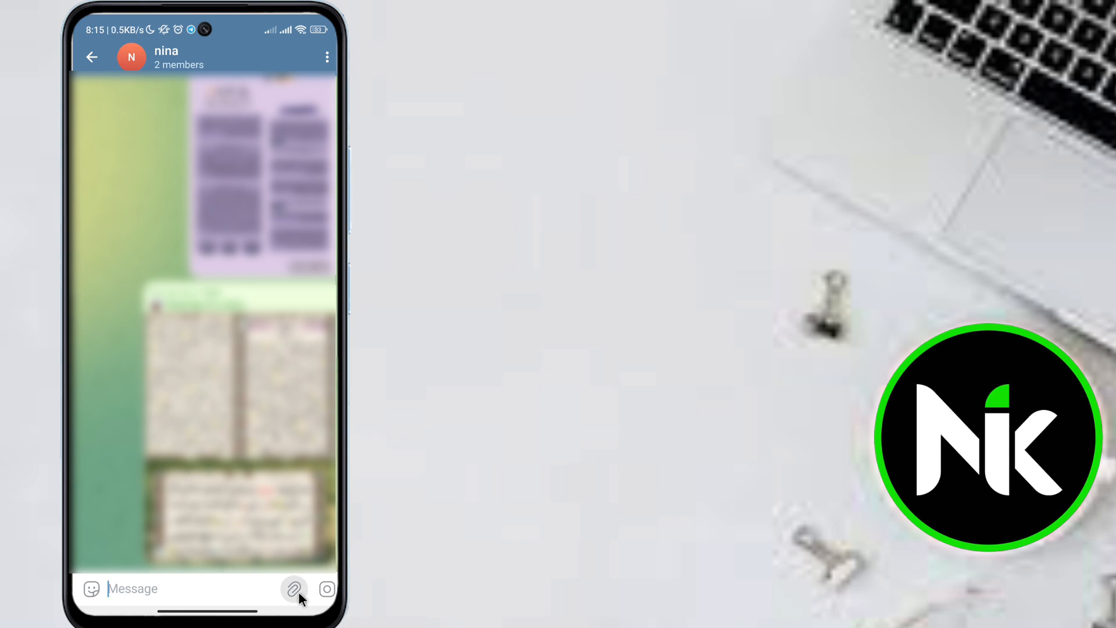
Start a blank new poll from the attachment menu's Poll option
{"action": "left_click", "coordinate": [294, 588]}
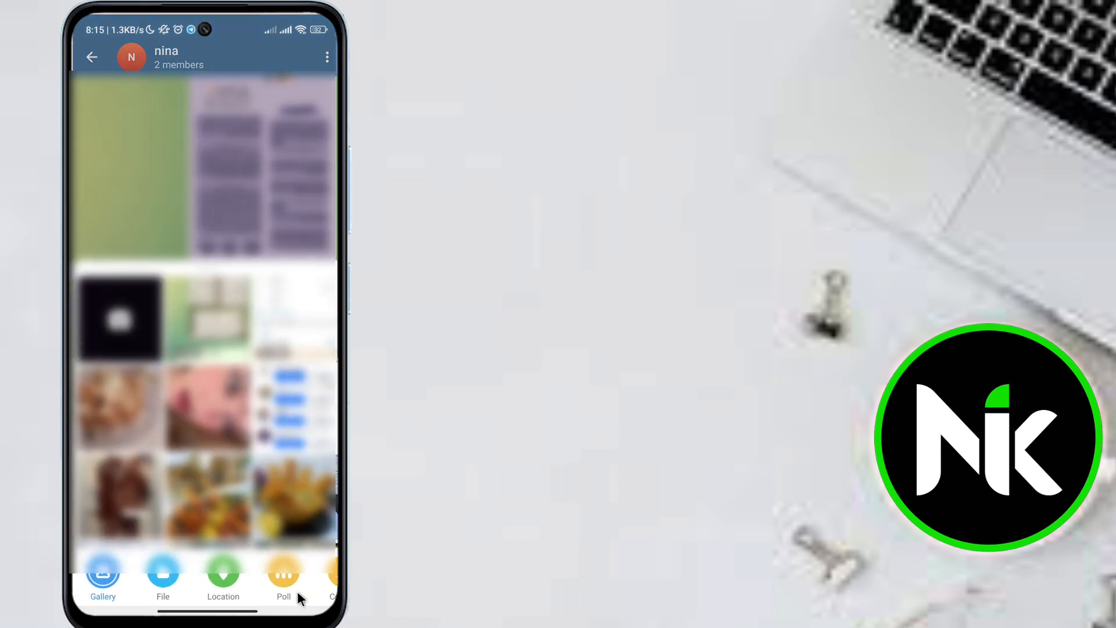
{"action": "left_click", "coordinate": [284, 573]}
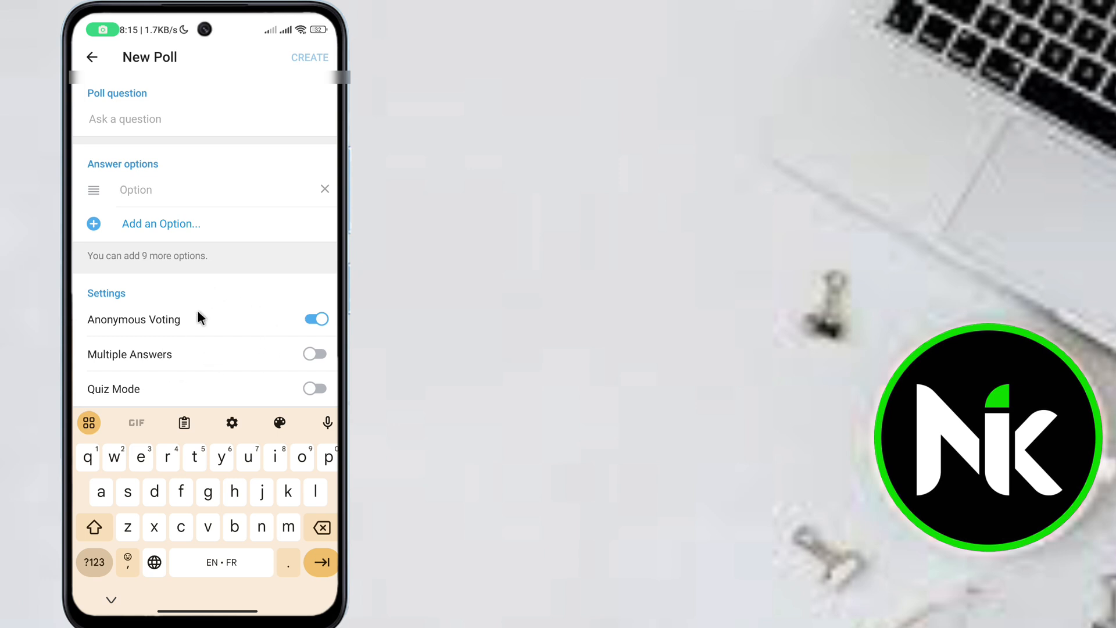
{"action": "mouse_move", "coordinate": [204, 159]}
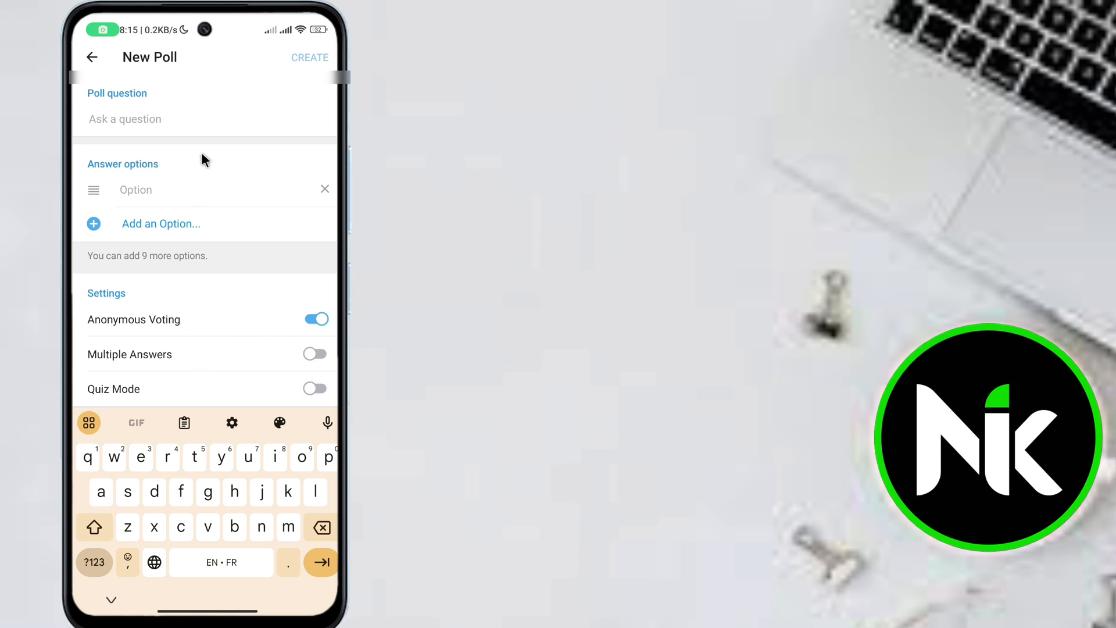
{"action": "mouse_move", "coordinate": [297, 74]}
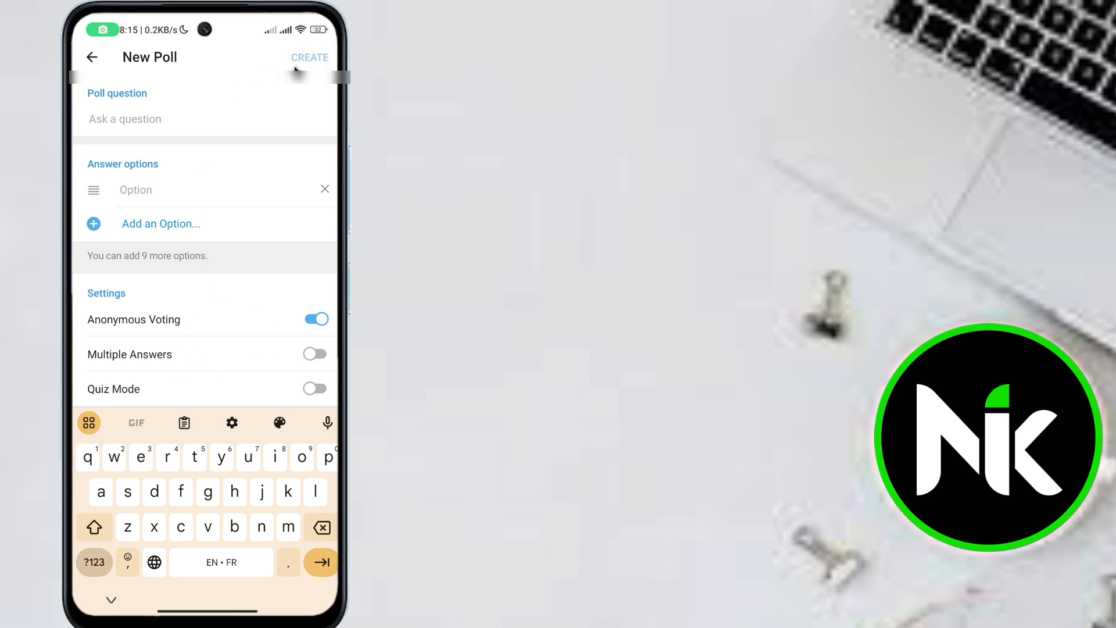